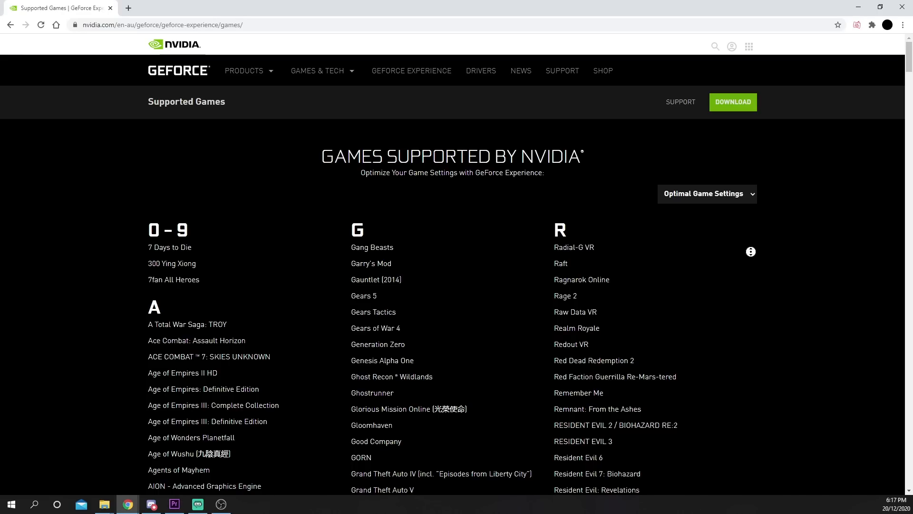
# Scroll through the page, then switch over to the GeForce Experience app.
pyautogui.scroll(-3)
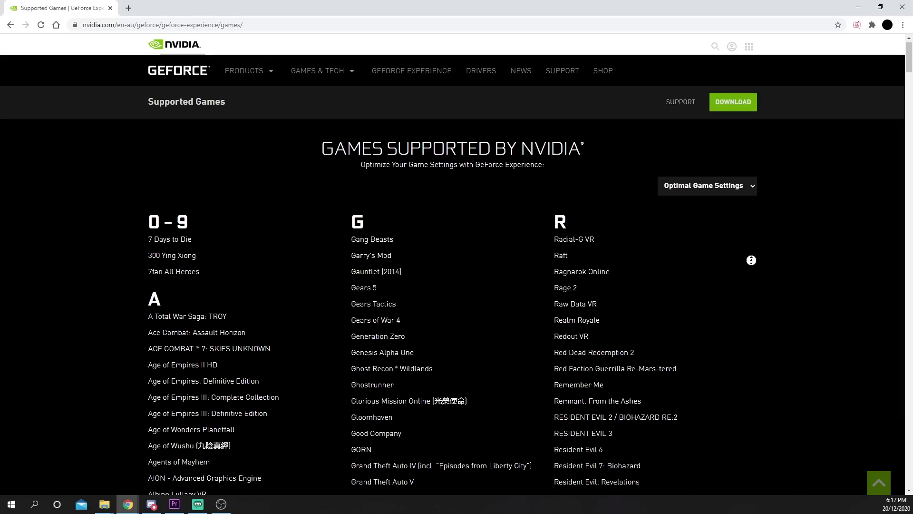
pyautogui.scroll(-3)
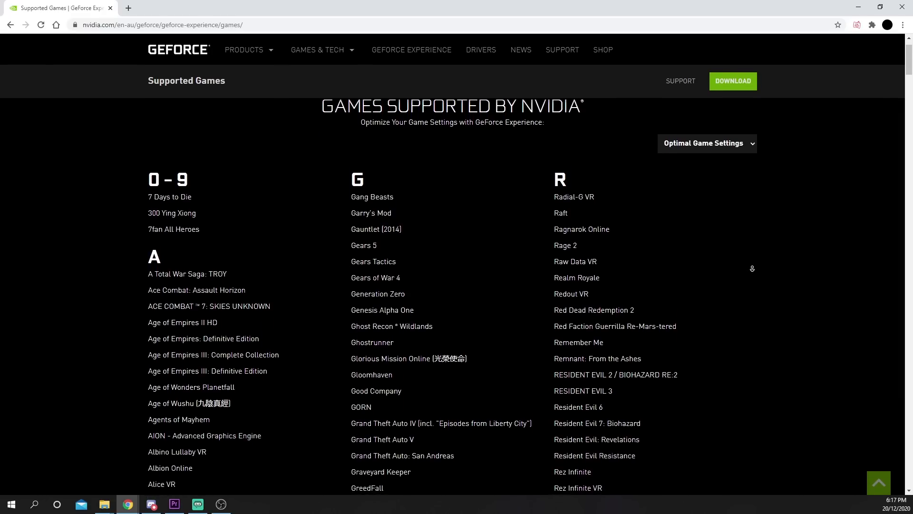
pyautogui.scroll(-3)
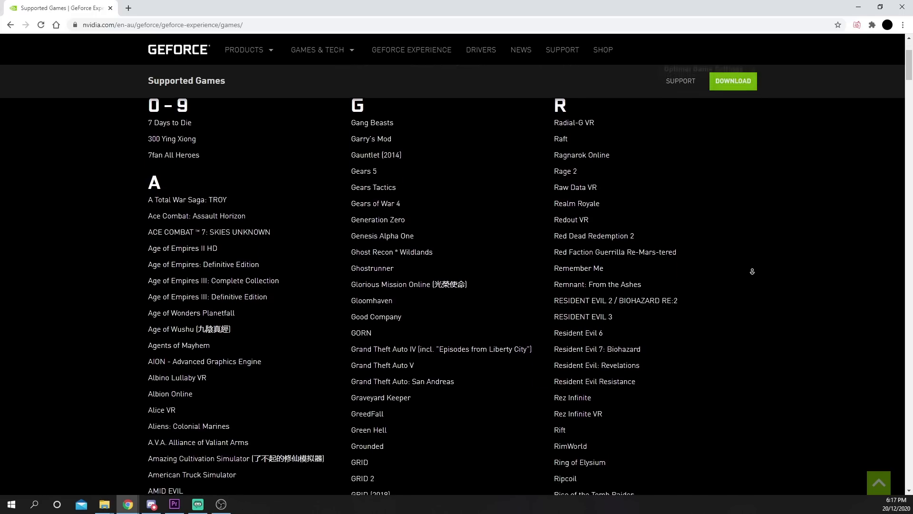
pyautogui.scroll(-3)
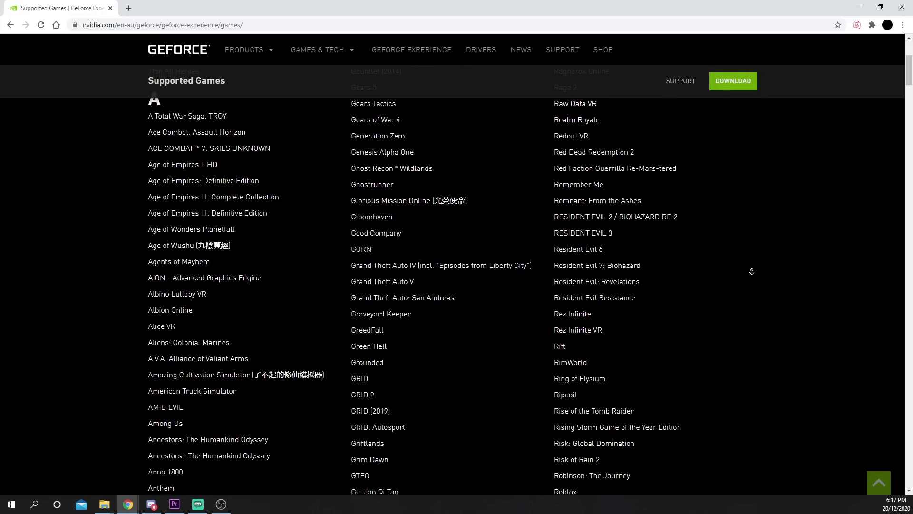
pyautogui.click(197, 504)
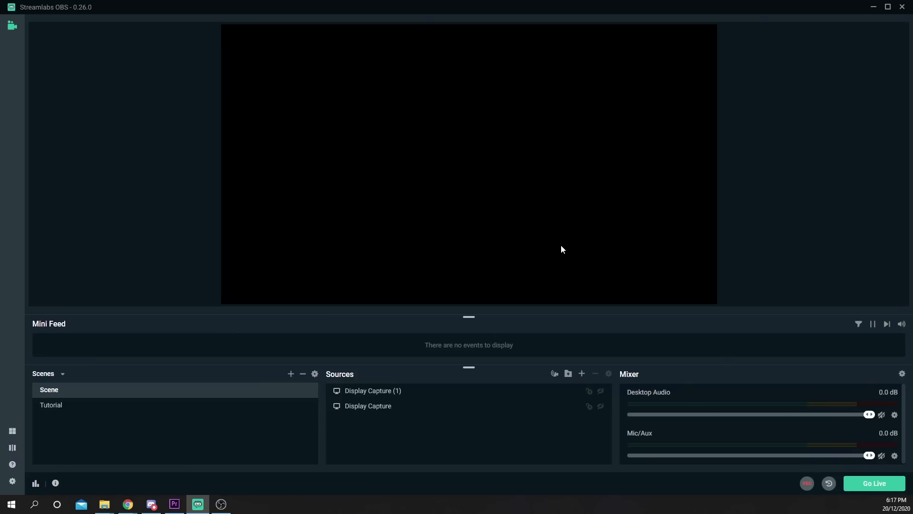
pyautogui.moveTo(567, 247)
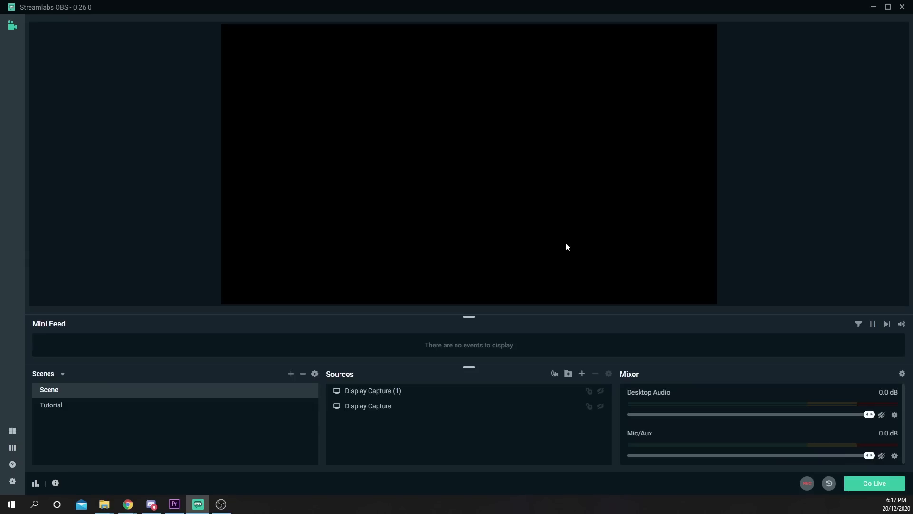
pyautogui.moveTo(906, 23)
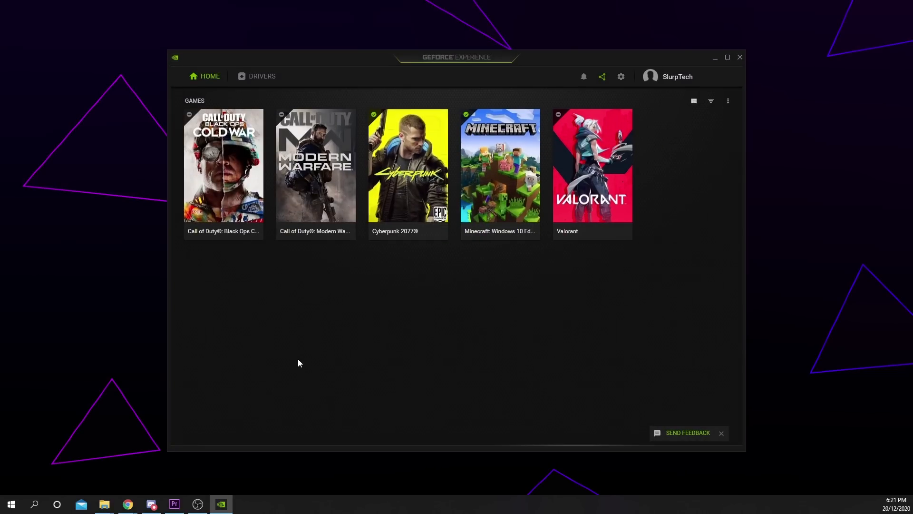
# Reinstall the currently installed Game Ready driver 457.30 from the Drivers section.
pyautogui.click(261, 76)
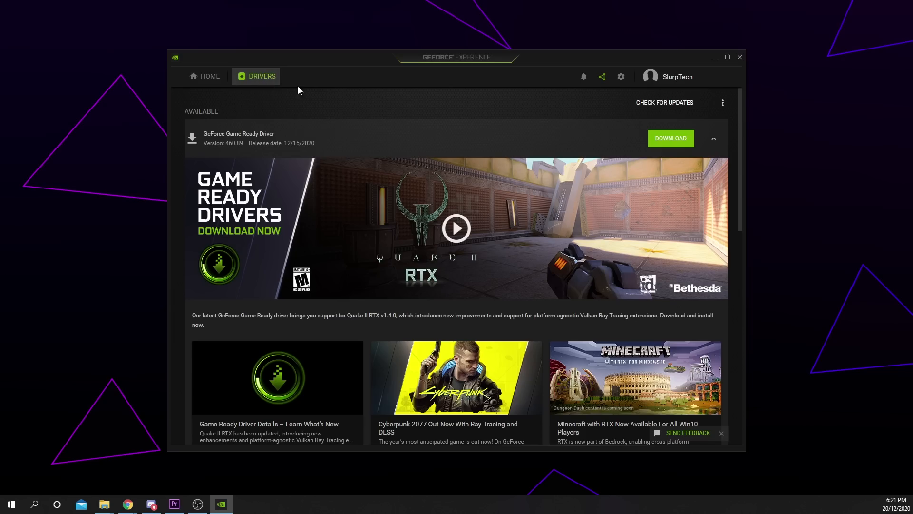
pyautogui.moveTo(679, 141)
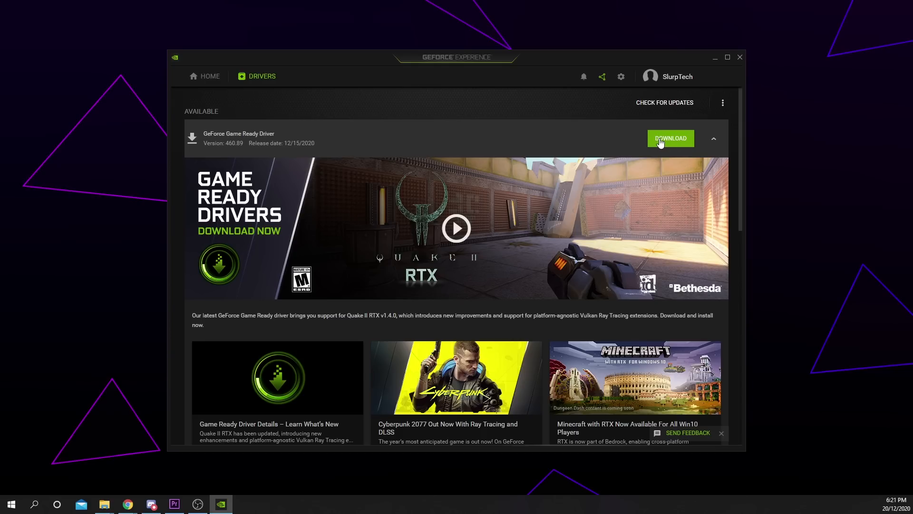
pyautogui.scroll(-3)
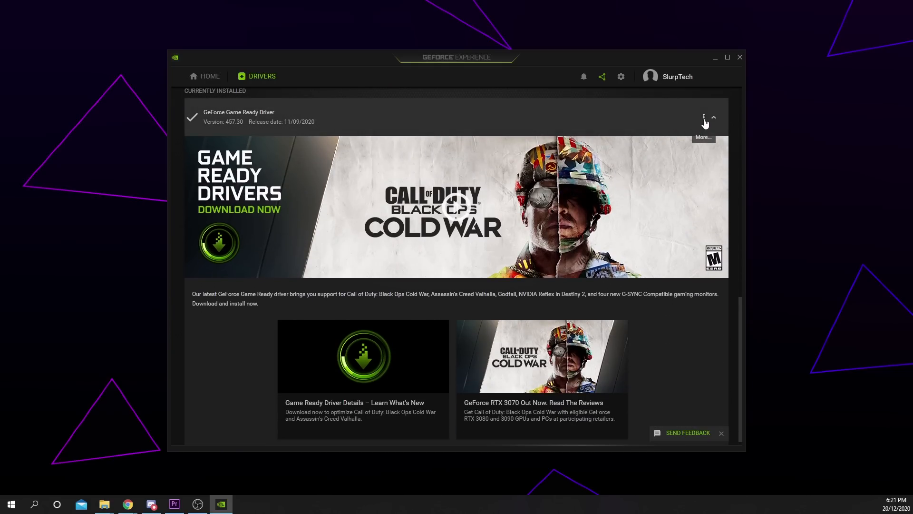
pyautogui.click(703, 118)
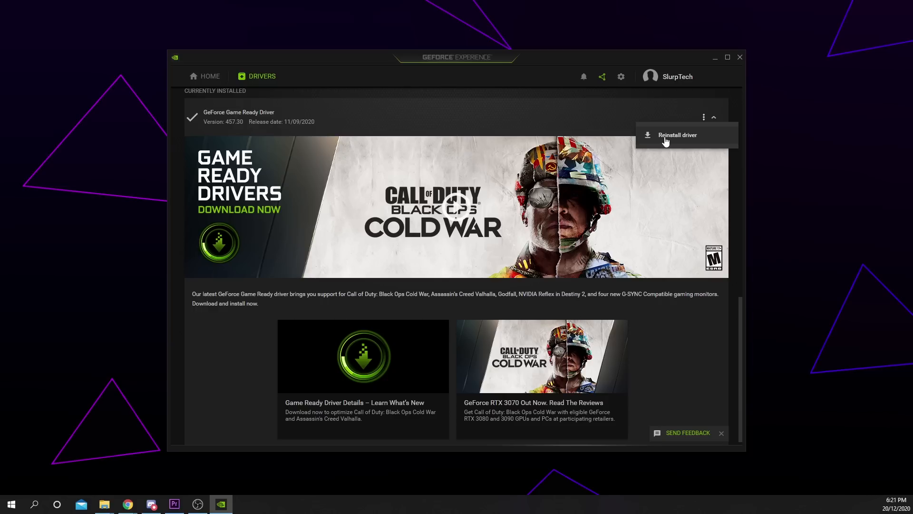
pyautogui.click(703, 117)
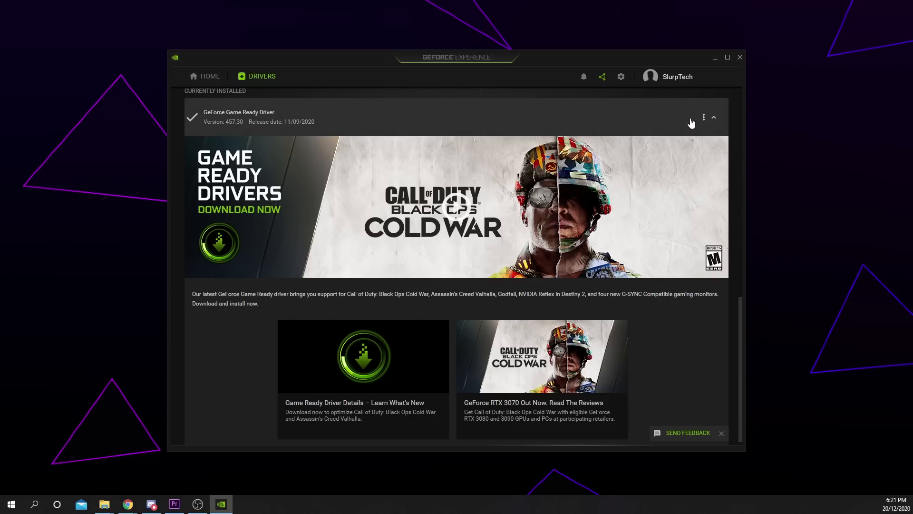
pyautogui.moveTo(689, 125)
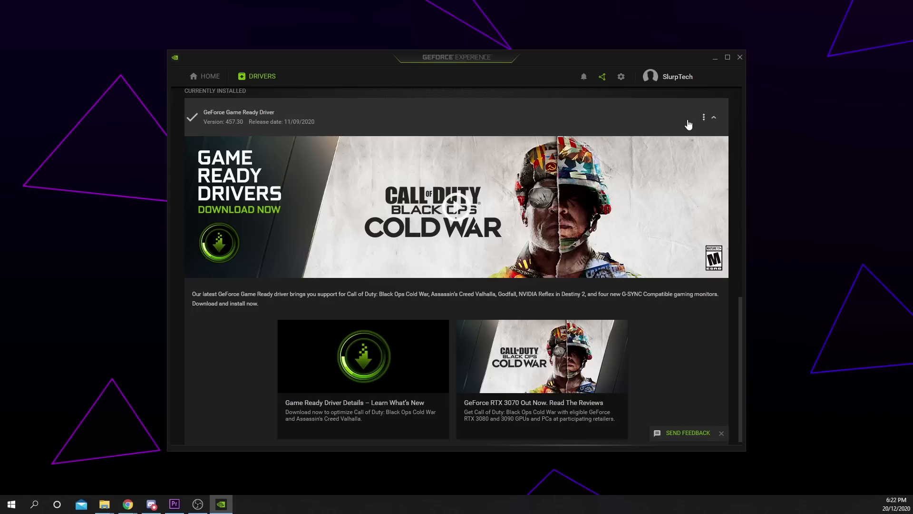
pyautogui.moveTo(621, 79)
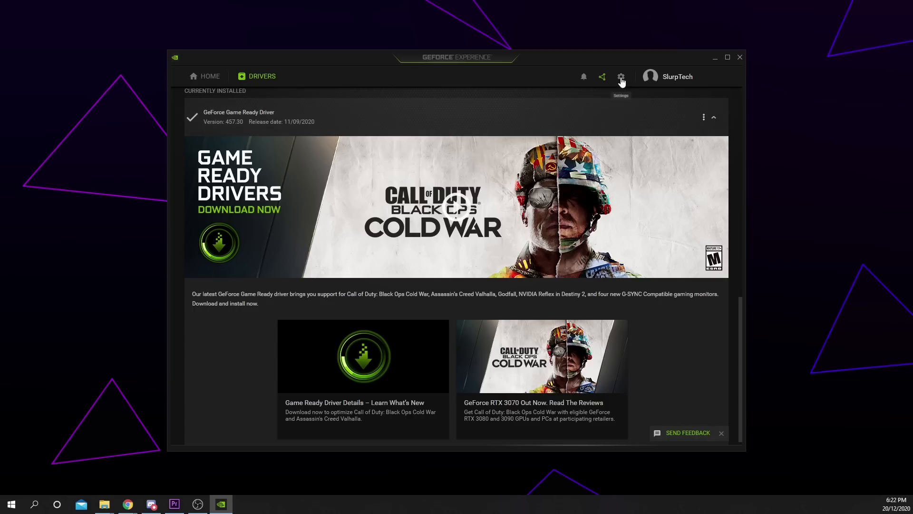
# Tick 'Enable experimental features' on the General settings page.
pyautogui.click(621, 77)
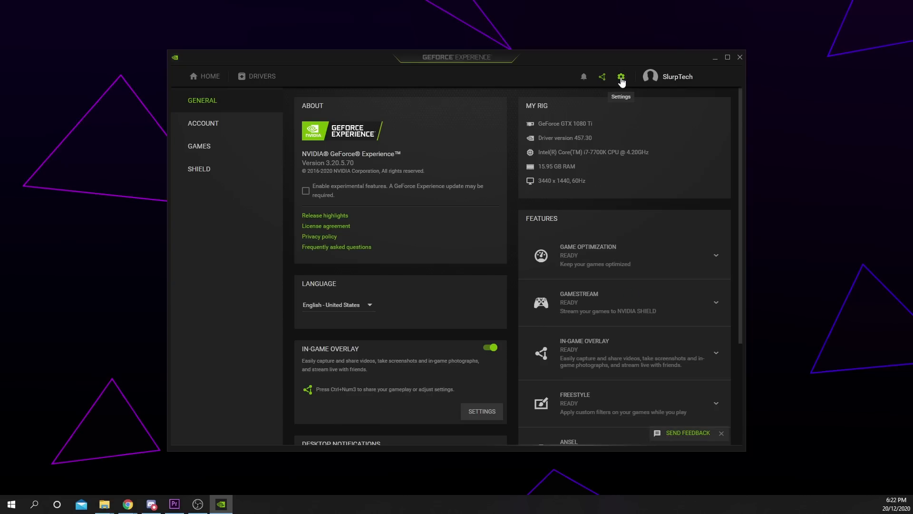
pyautogui.moveTo(314, 101)
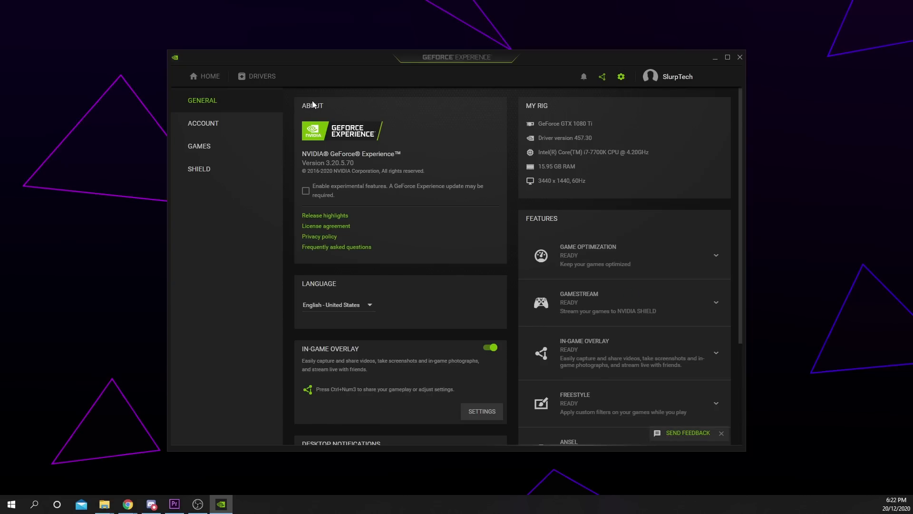
pyautogui.moveTo(301, 197)
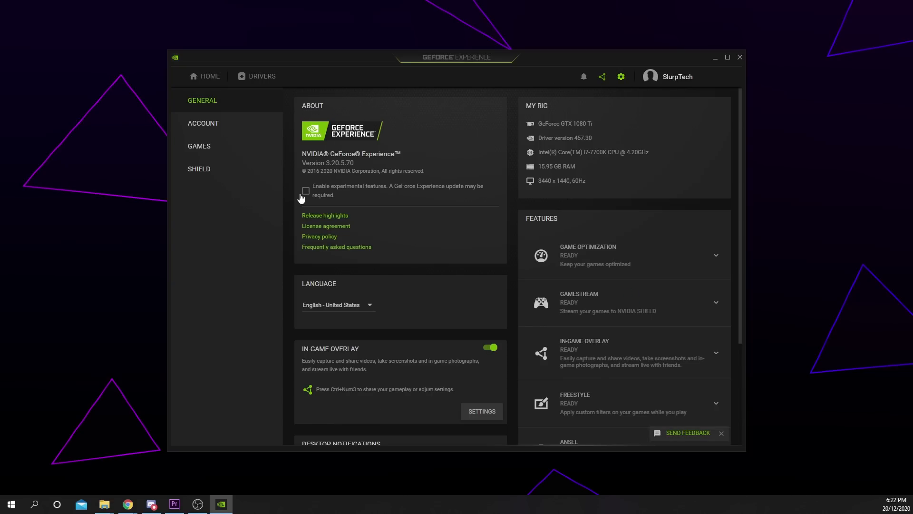
pyautogui.click(306, 191)
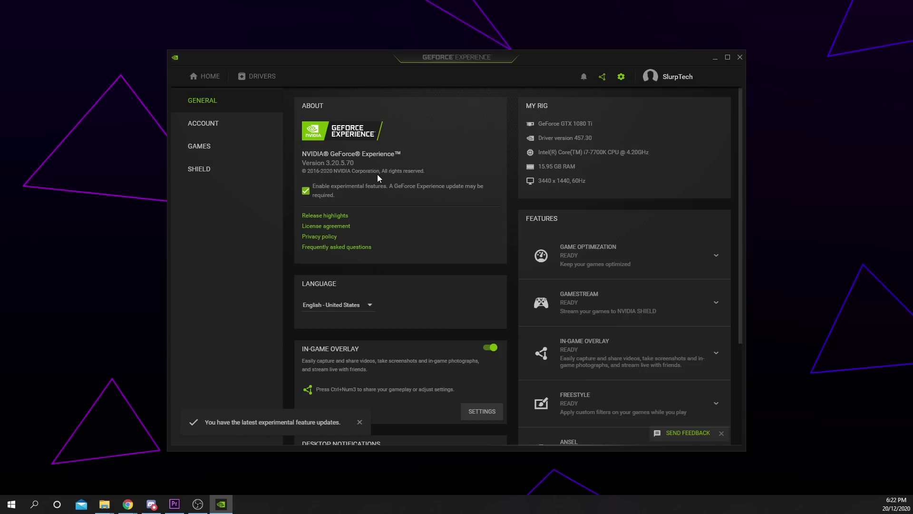
pyautogui.click(359, 422)
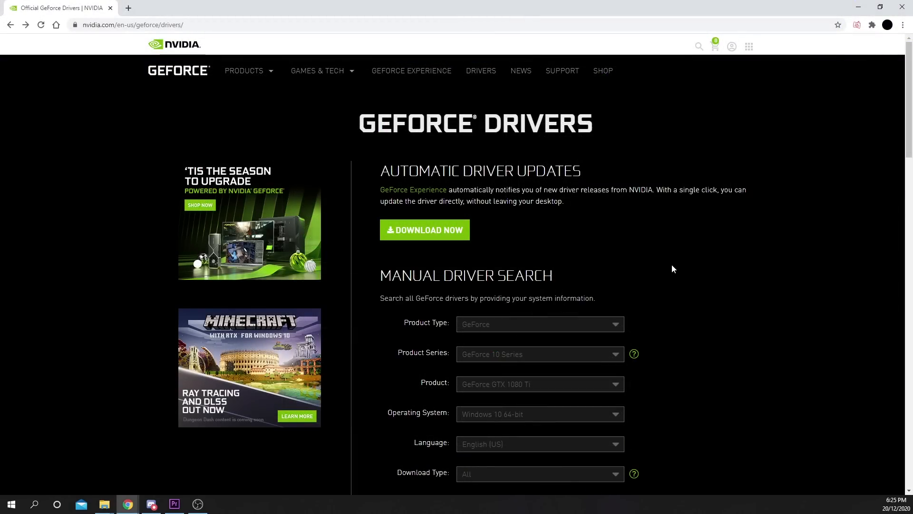
# Search drivers for GeForce GTX 1080 Ti, Windows 10 64-bit, and view the results list.
pyautogui.doubleClick(174, 24)
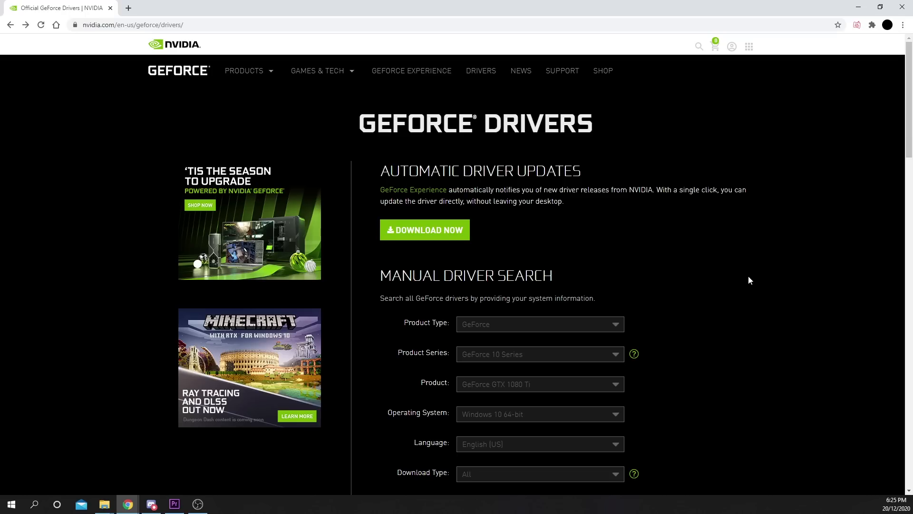
pyautogui.scroll(-3)
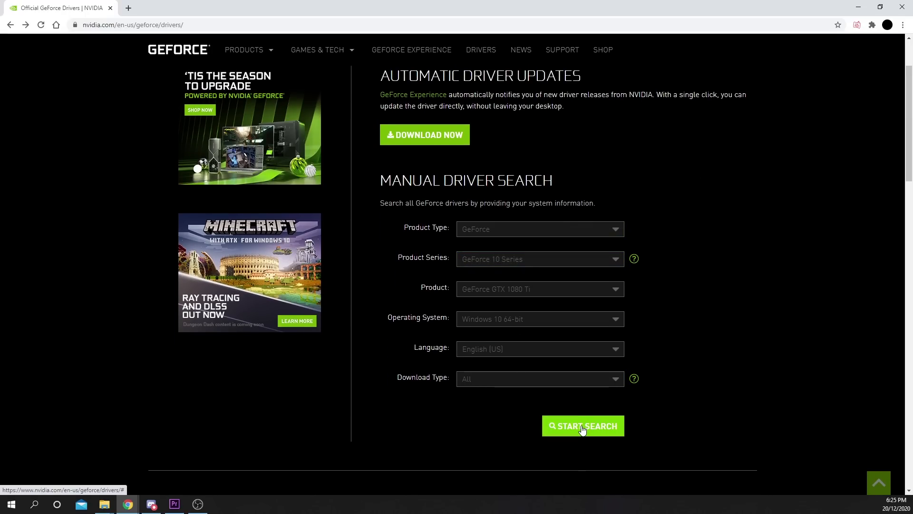
pyautogui.click(584, 426)
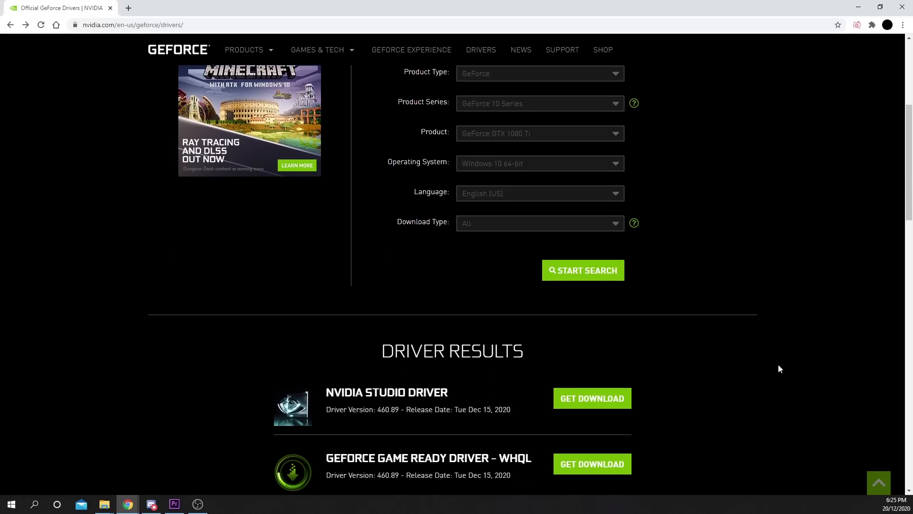
pyautogui.scroll(-3)
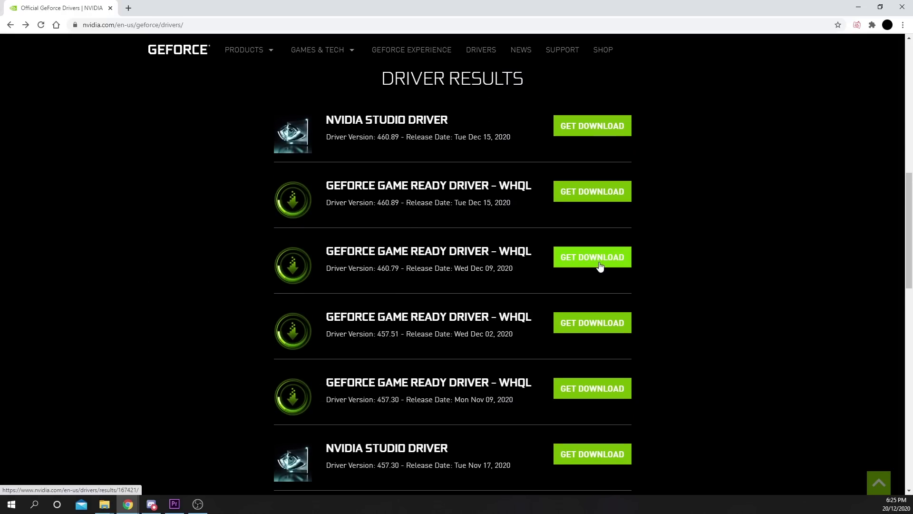
# Download the Game Ready driver 460.79 package from its driver page.
pyautogui.click(592, 256)
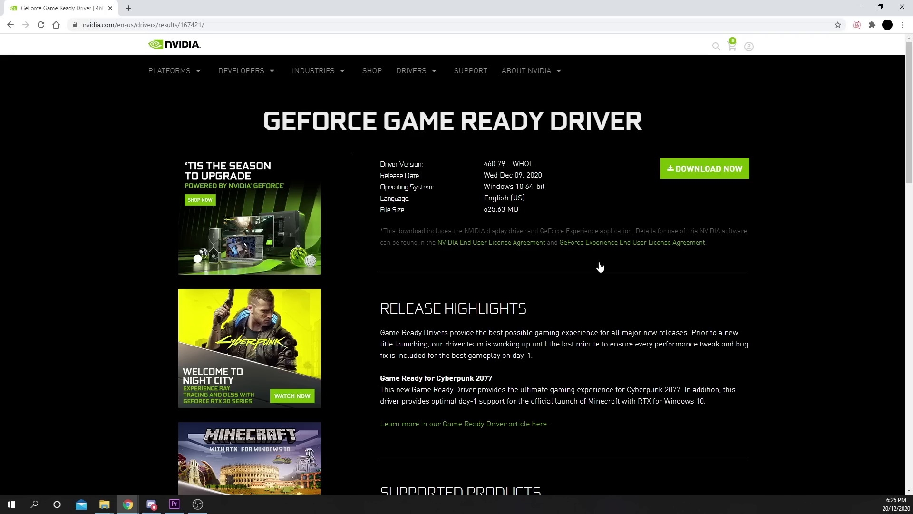
pyautogui.click(704, 168)
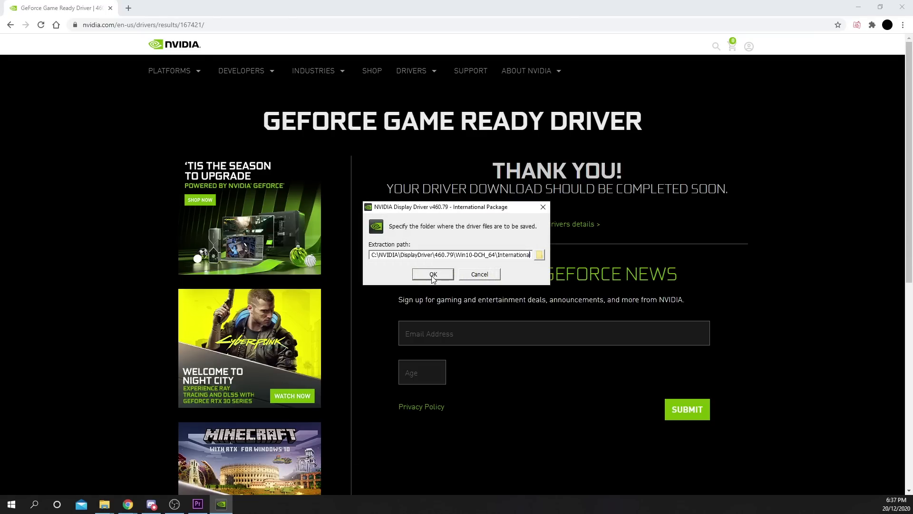
# Extract driver 460.79 to the suggested folder and accept the license agreement.
pyautogui.click(433, 274)
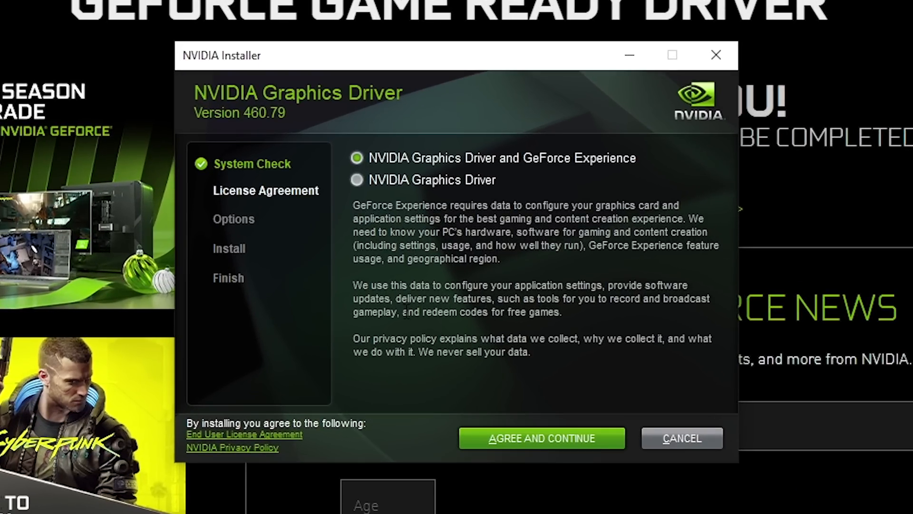
pyautogui.click(543, 438)
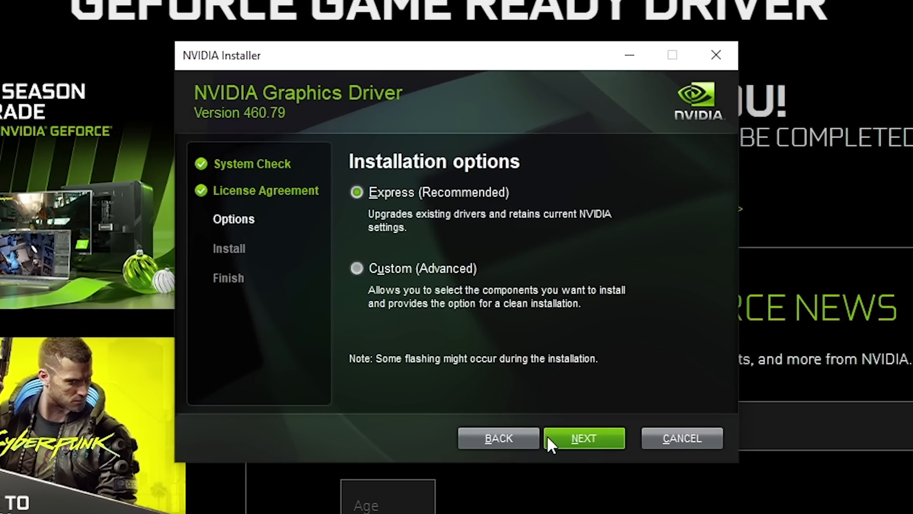
pyautogui.moveTo(599, 463)
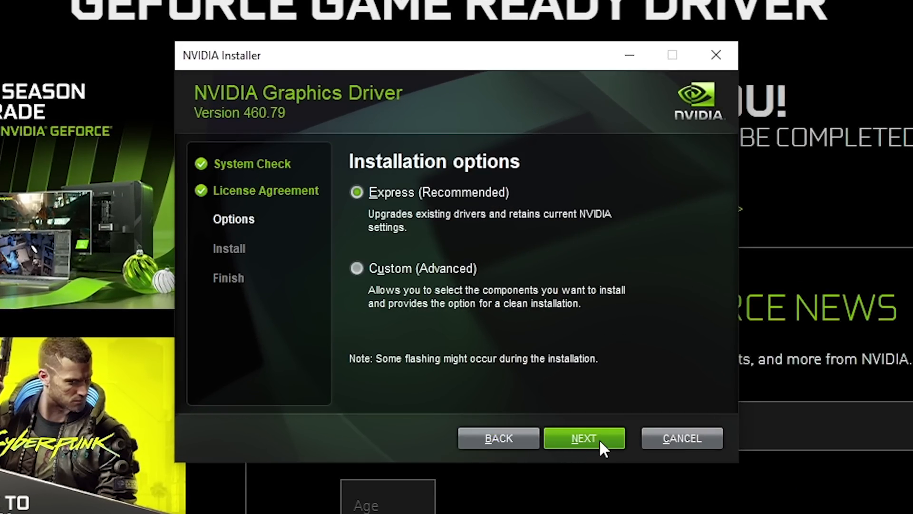
pyautogui.moveTo(586, 457)
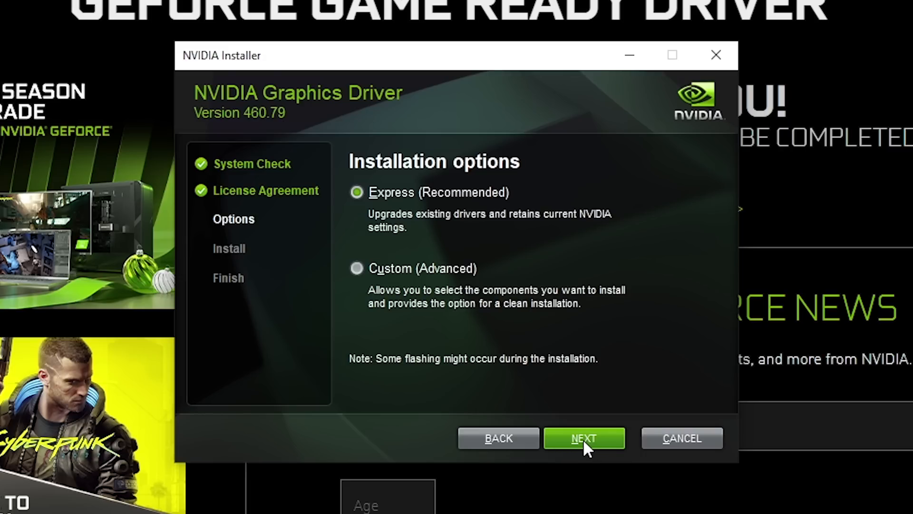
pyautogui.moveTo(596, 460)
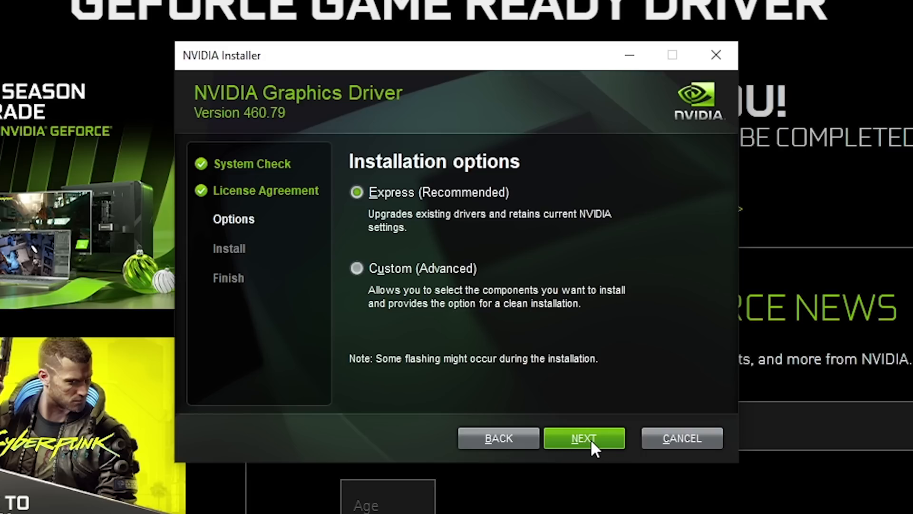